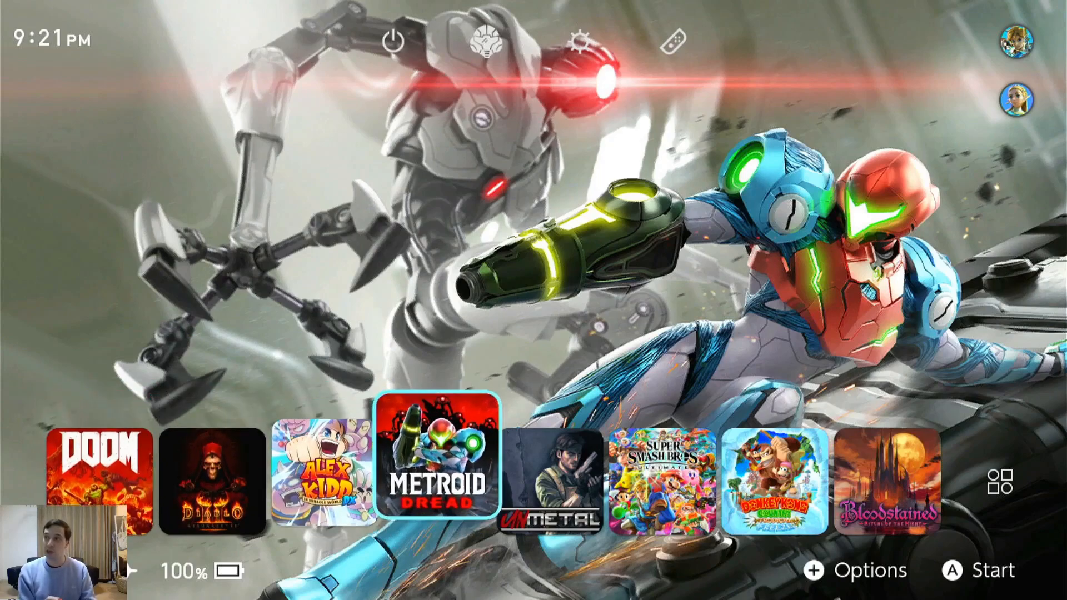
Launch Alex Kidd in Miracle World DX from the HOME Menu game row
{"action": "key", "text": "Left"}
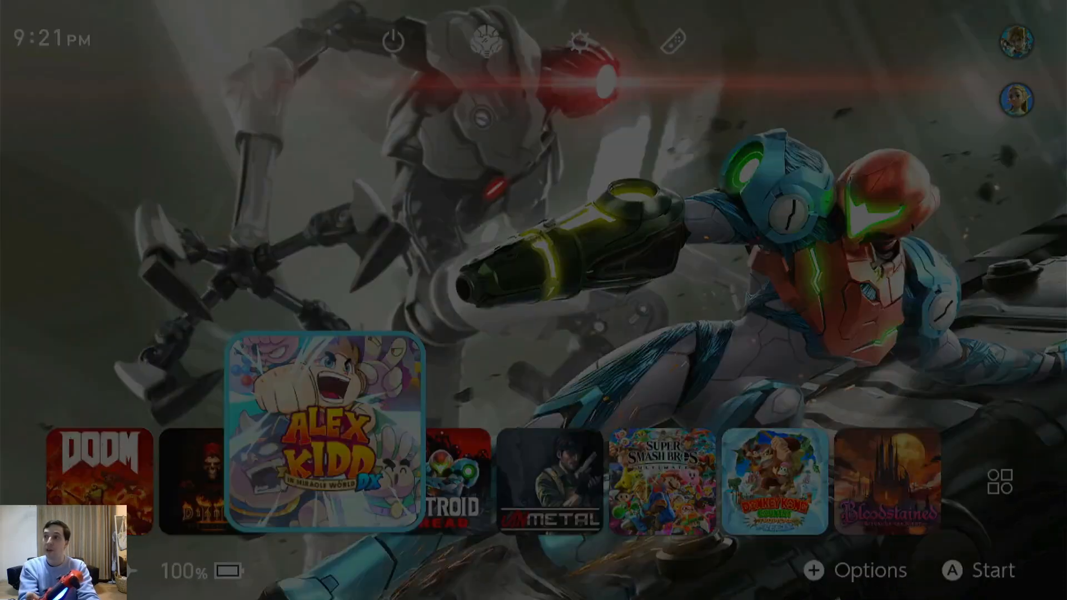
Select the 20XX tile in Checkpoint to view its save backups and options
{"action": "left_click", "coordinate": [326, 435]}
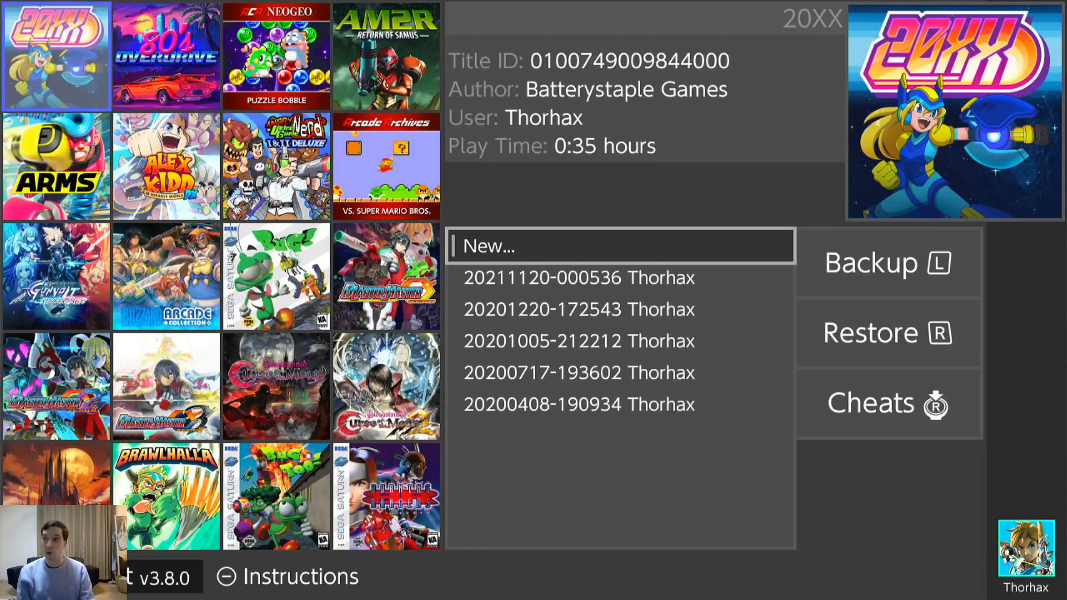
{"action": "left_click", "coordinate": [275, 387]}
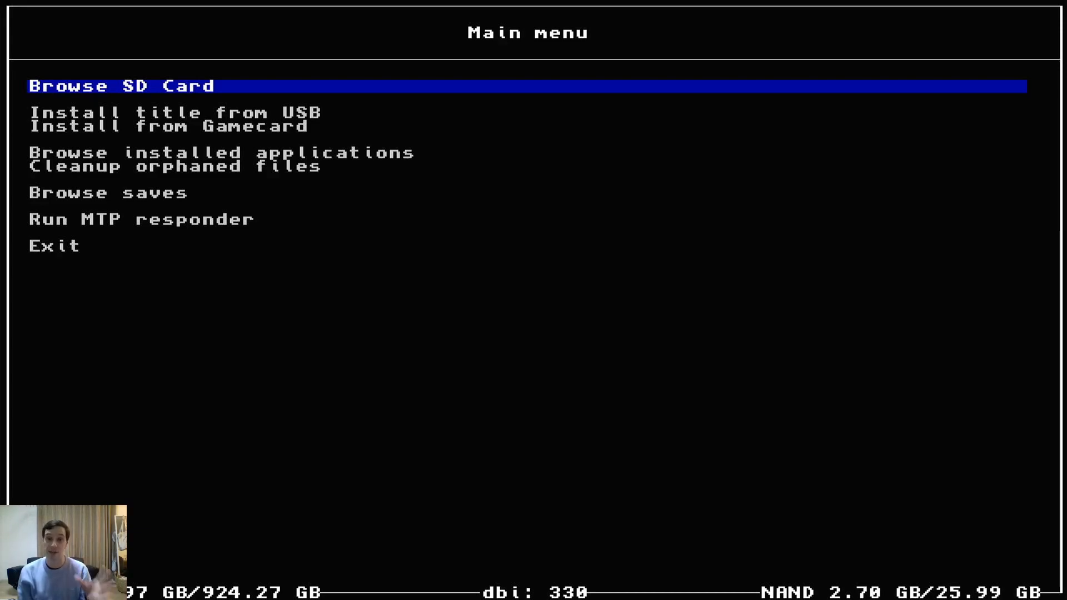
Move through DBI's main menu (USB install, MTP, cleanup) and choose Browse installed applications
{"action": "left_click", "coordinate": [121, 86]}
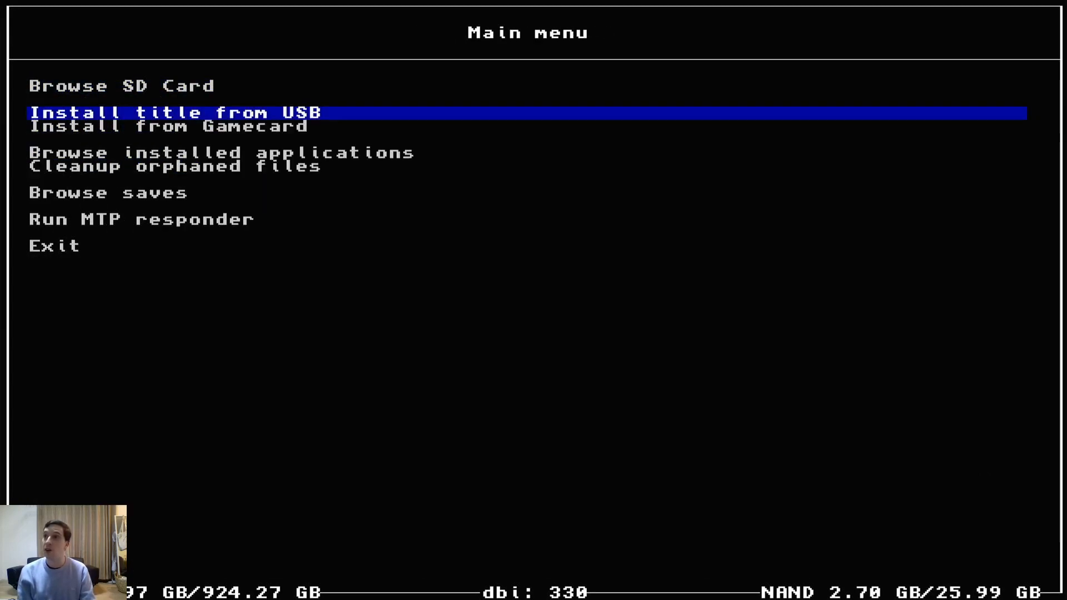
{"action": "key", "text": "down"}
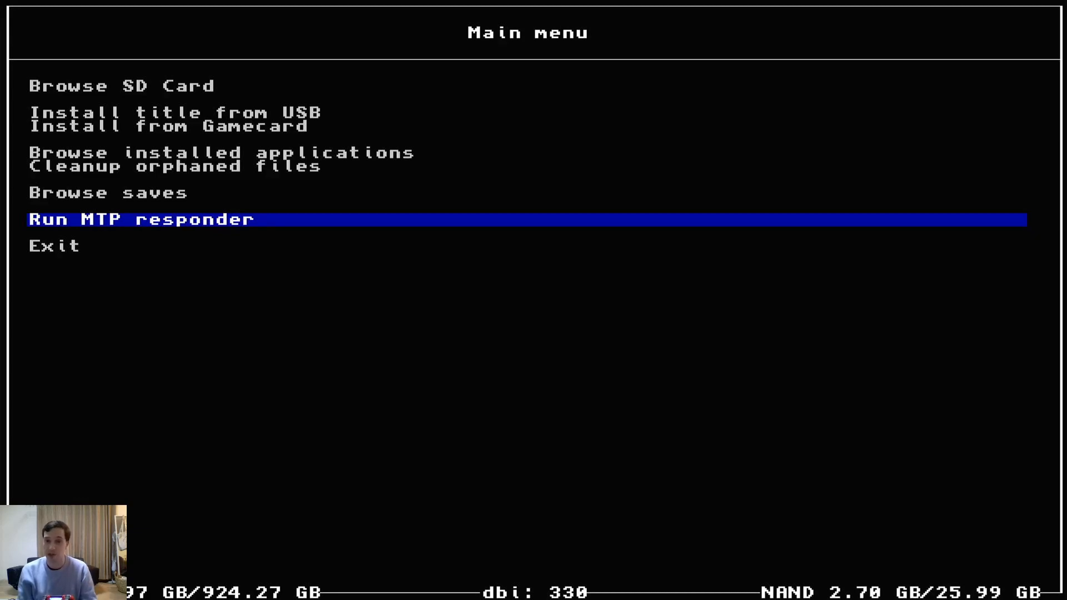
{"action": "key", "text": "up"}
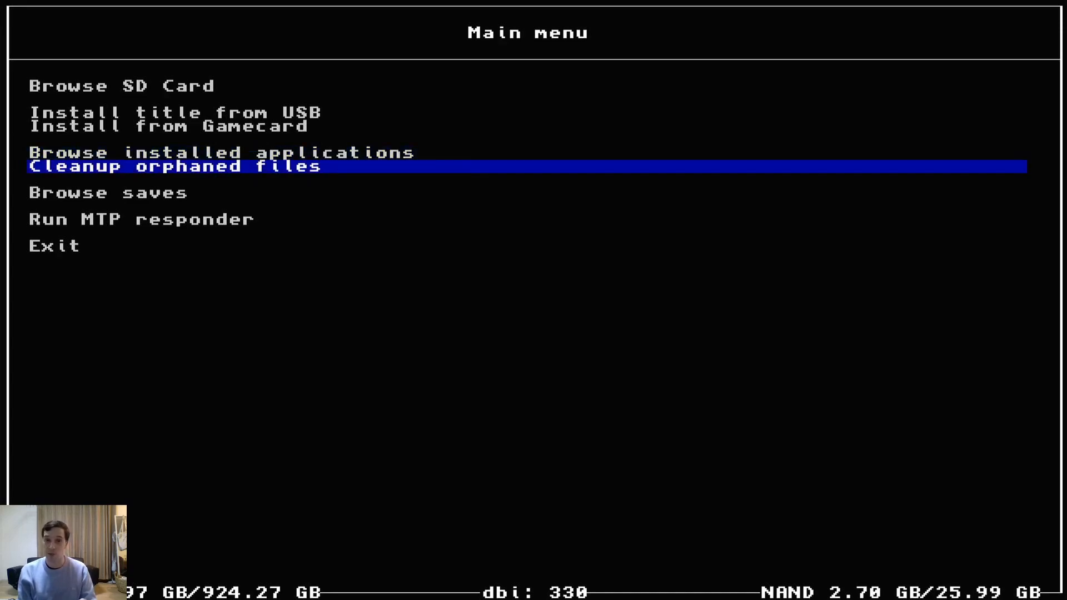
{"action": "key", "text": "Up"}
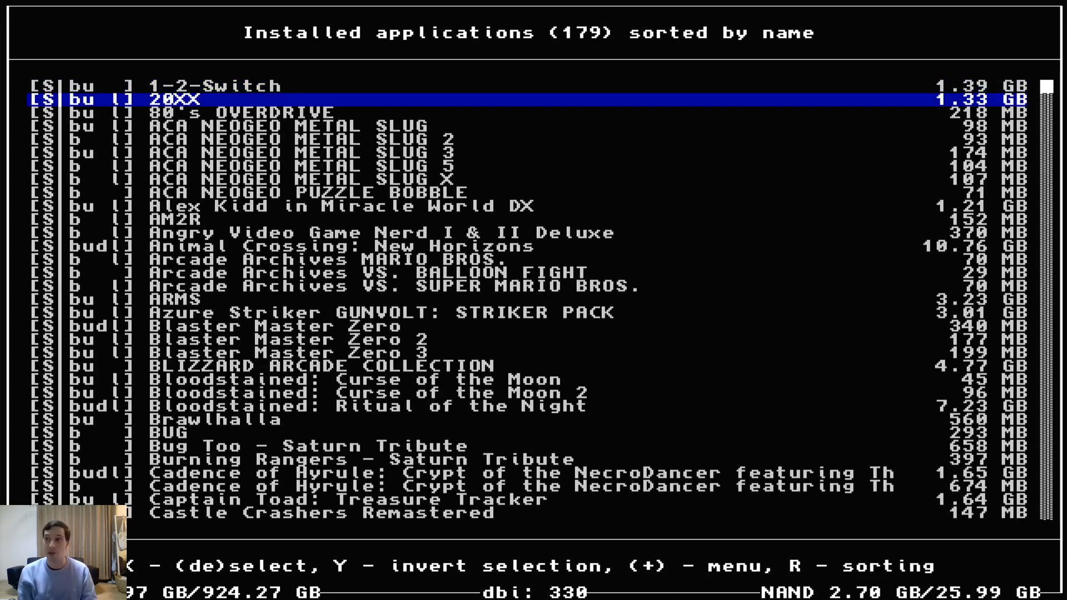
Scroll down the list of 179 installed applications in DBI
{"action": "key", "text": "down"}
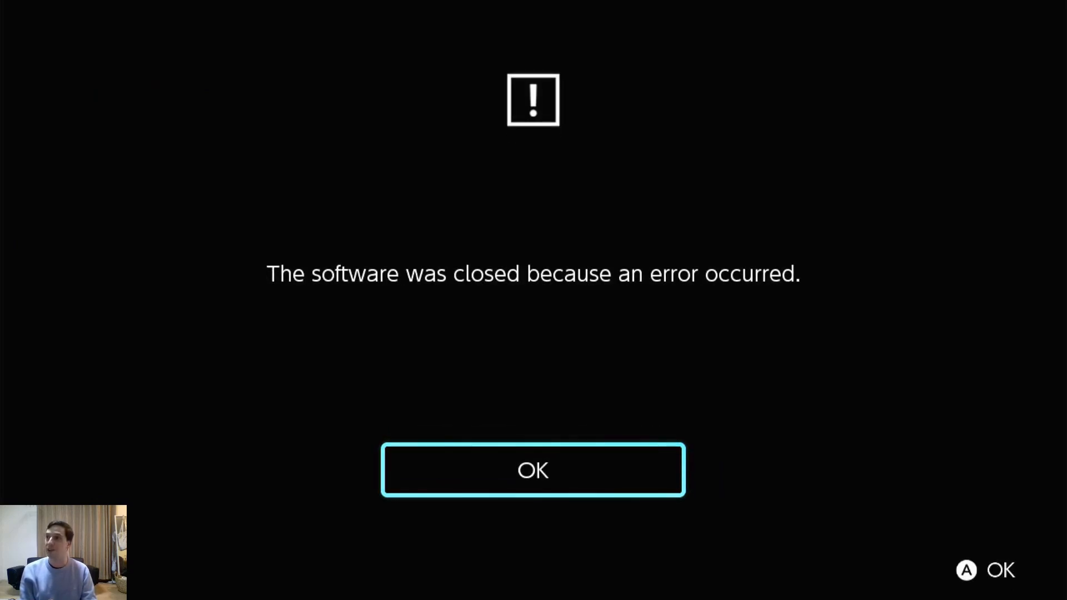
Dismiss the error with OK and bring up hbmenu, scrolling to EdiZon SE
{"action": "left_click", "coordinate": [533, 469]}
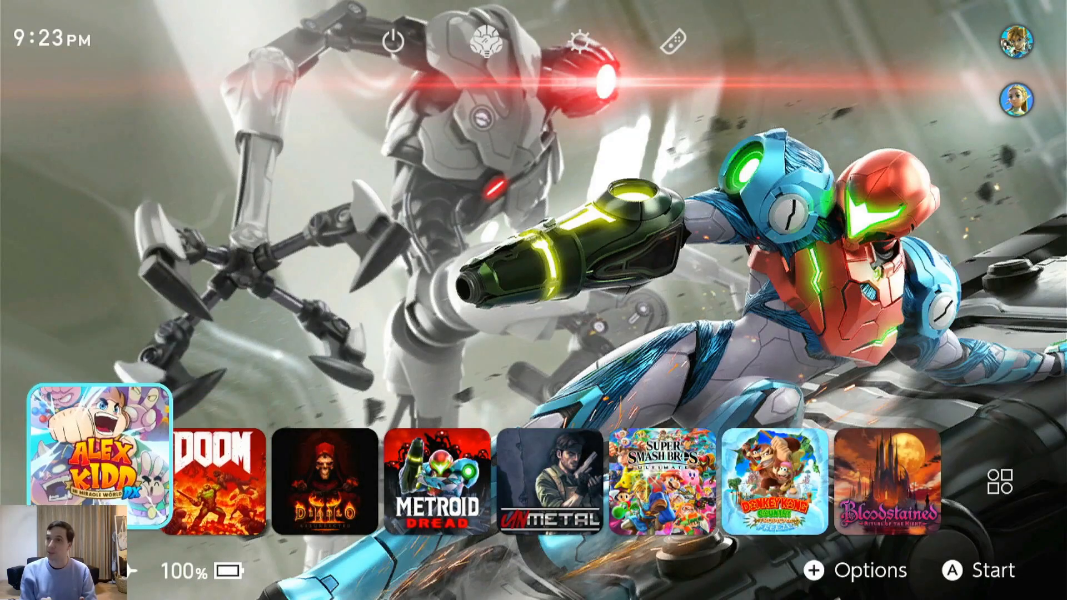
{"action": "left_click", "coordinate": [1027, 40]}
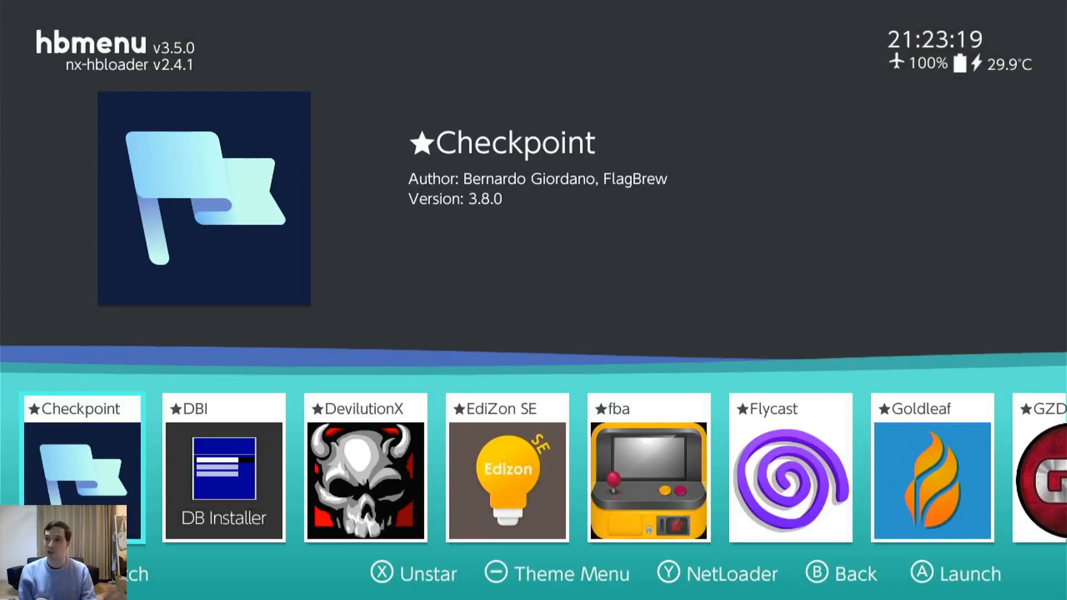
{"action": "scroll", "scroll_direction": "right", "scroll_amount": 3}
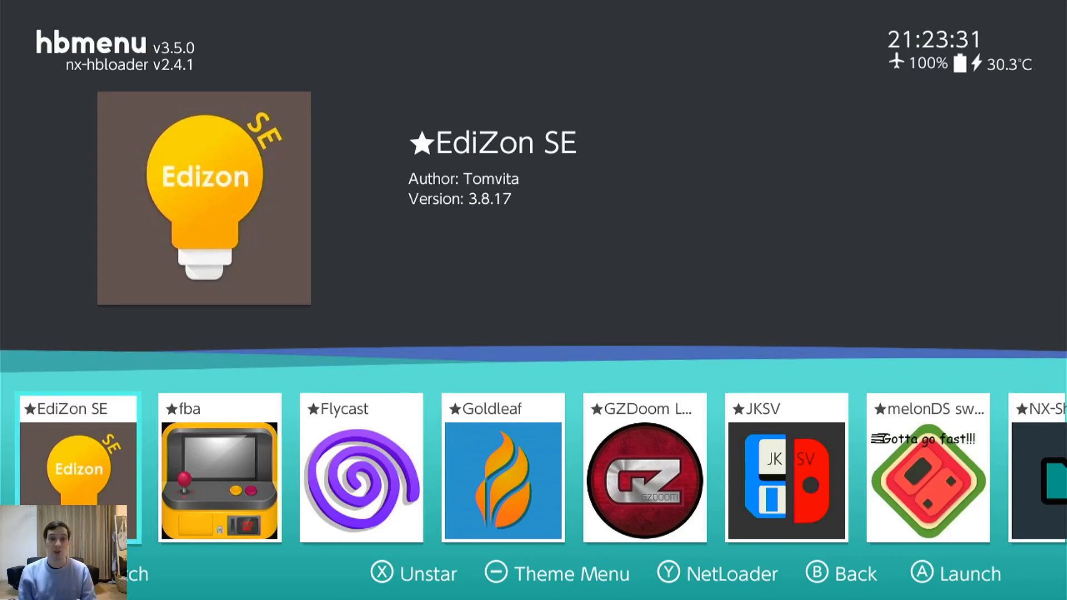
Move right past EdiZon SE and Flycast and launch Goldleaf 0.9
{"action": "key", "text": "Right"}
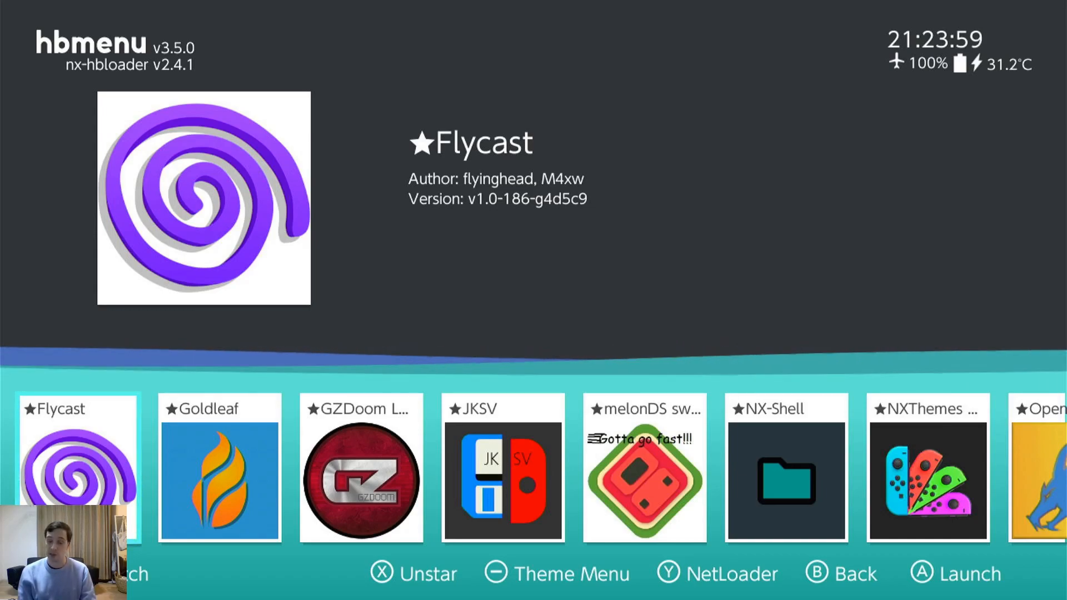
{"action": "key", "text": "Right"}
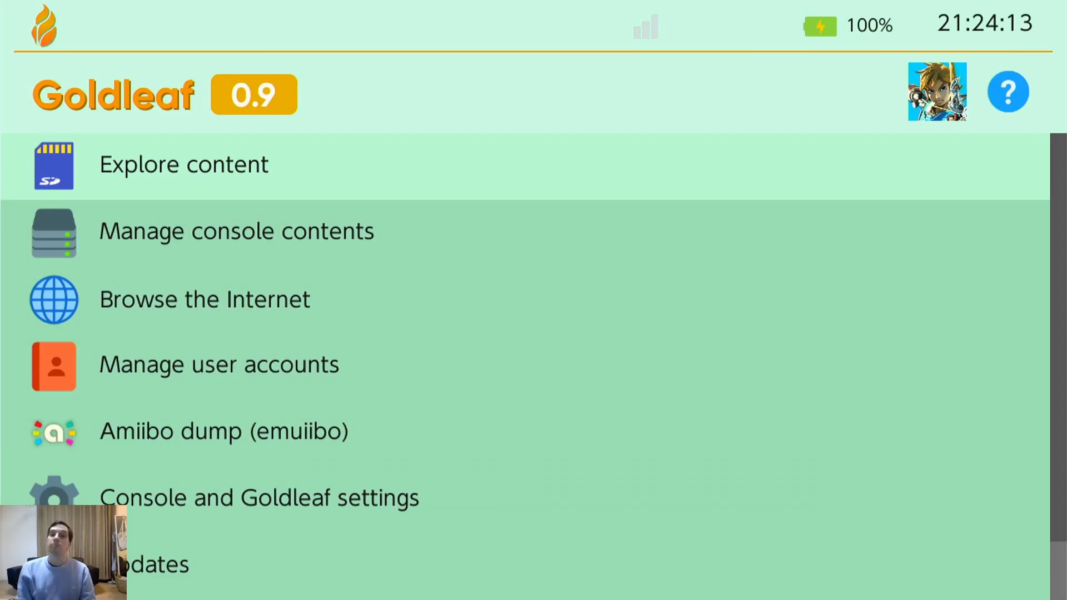
{"action": "left_click", "coordinate": [184, 164]}
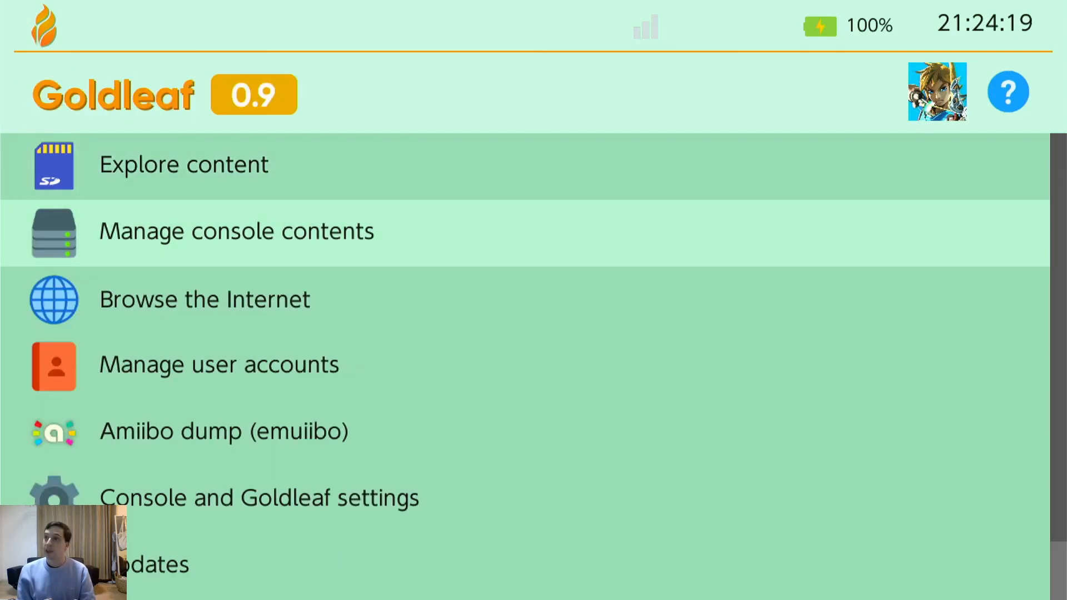
{"action": "left_click", "coordinate": [235, 232]}
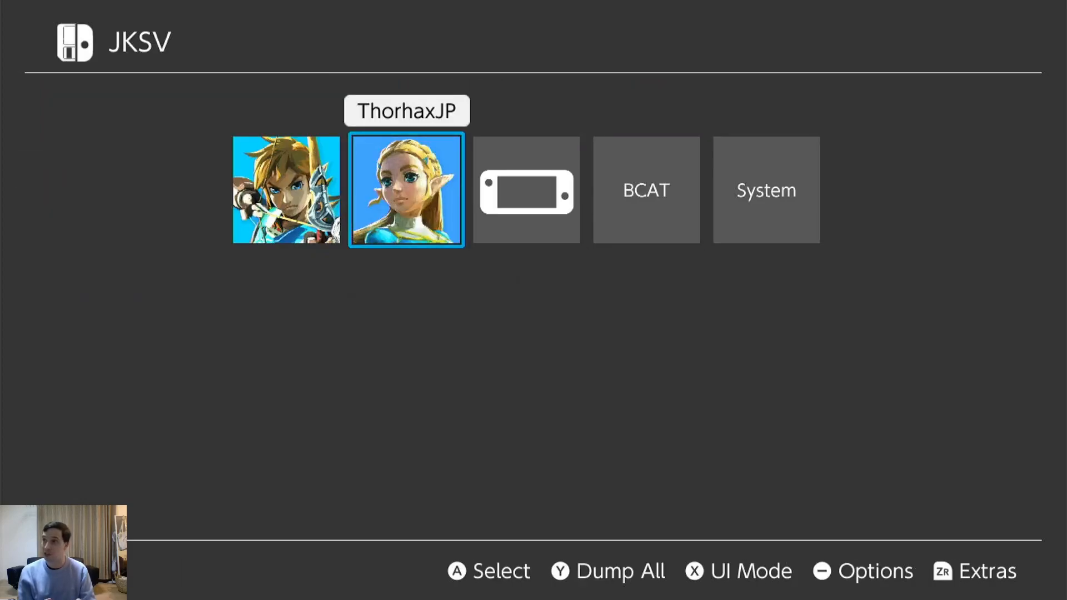
Select an entry on JKSV's user selection screen
{"action": "left_click", "coordinate": [406, 189]}
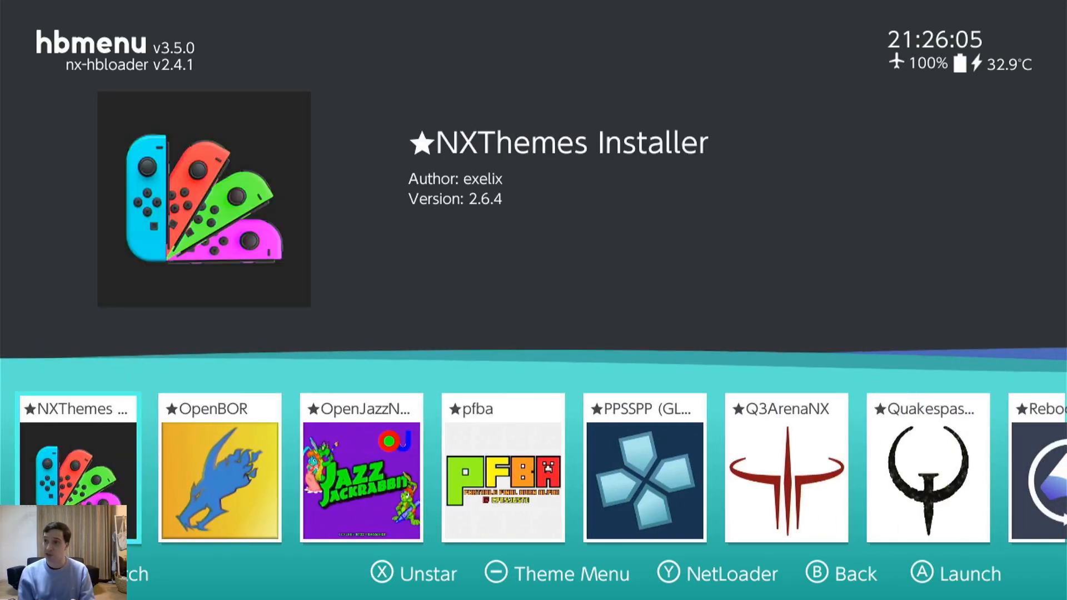
Launch NXThemes Installer, view Download themes providers, then Quit back to hbmenu
{"action": "left_click", "coordinate": [954, 573]}
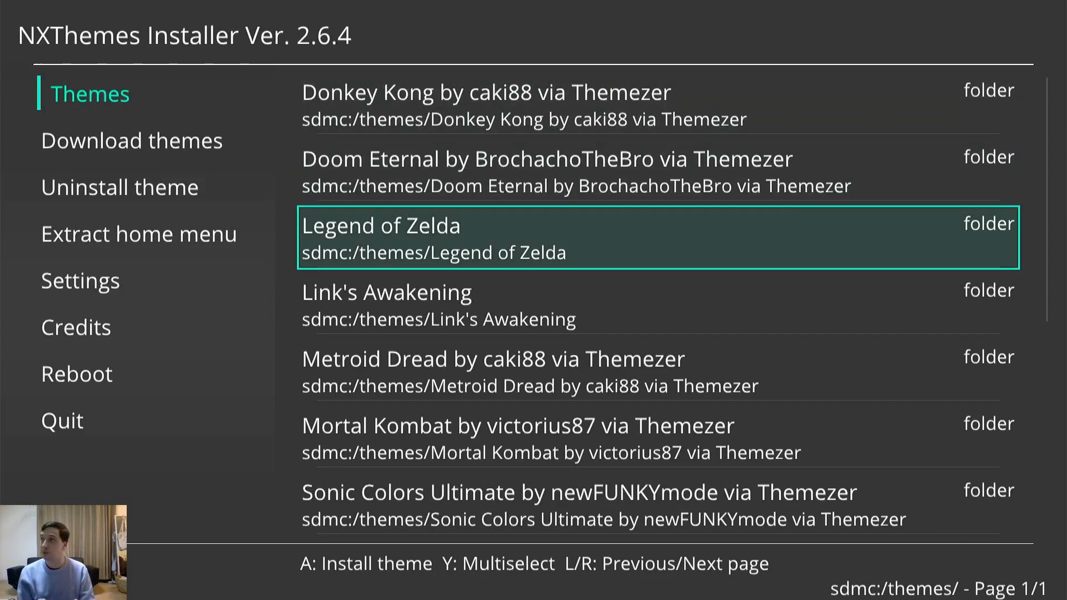
{"action": "left_click", "coordinate": [132, 140]}
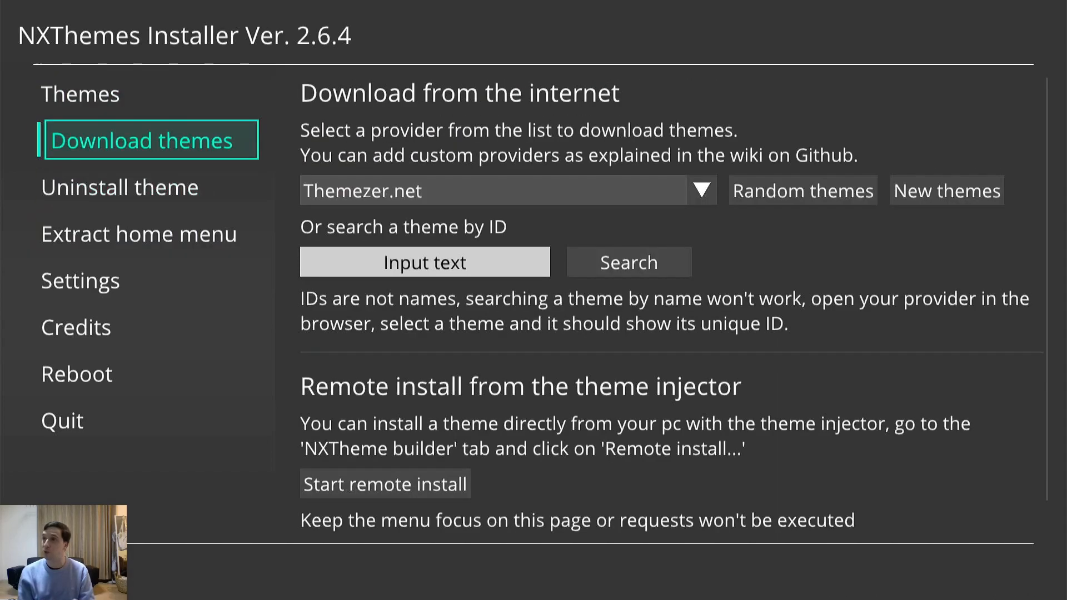
{"action": "left_click", "coordinate": [120, 187]}
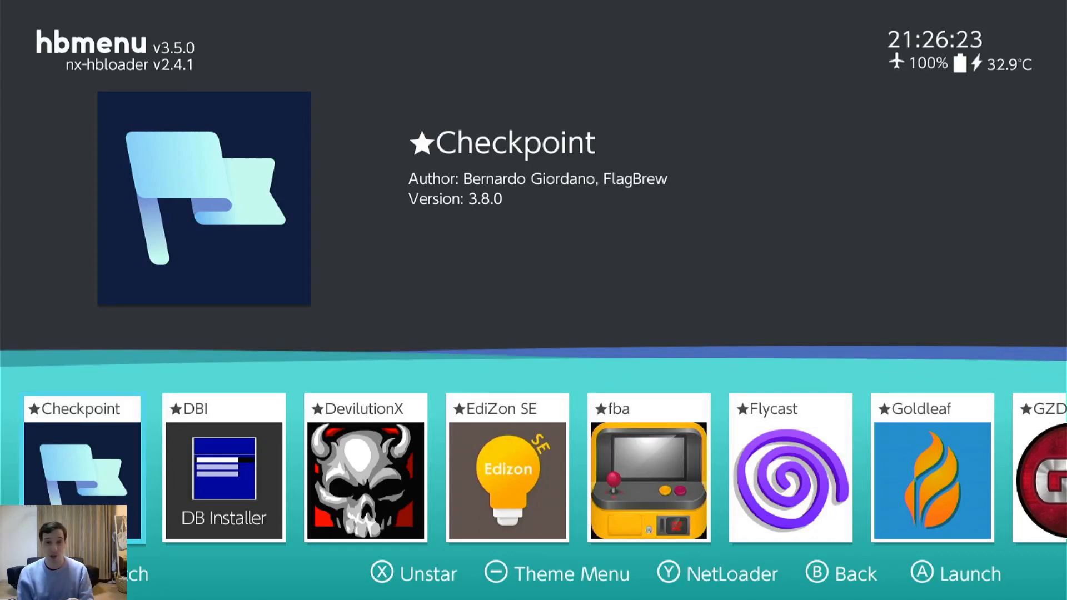
{"action": "key", "text": "Right"}
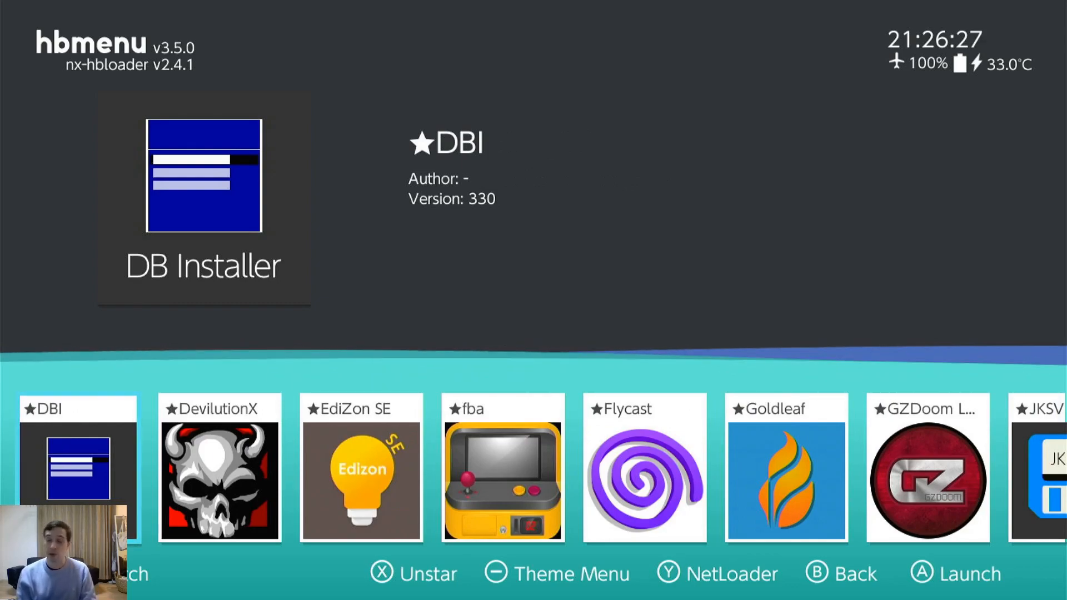
{"action": "scroll", "scroll_direction": "right", "scroll_amount": 3}
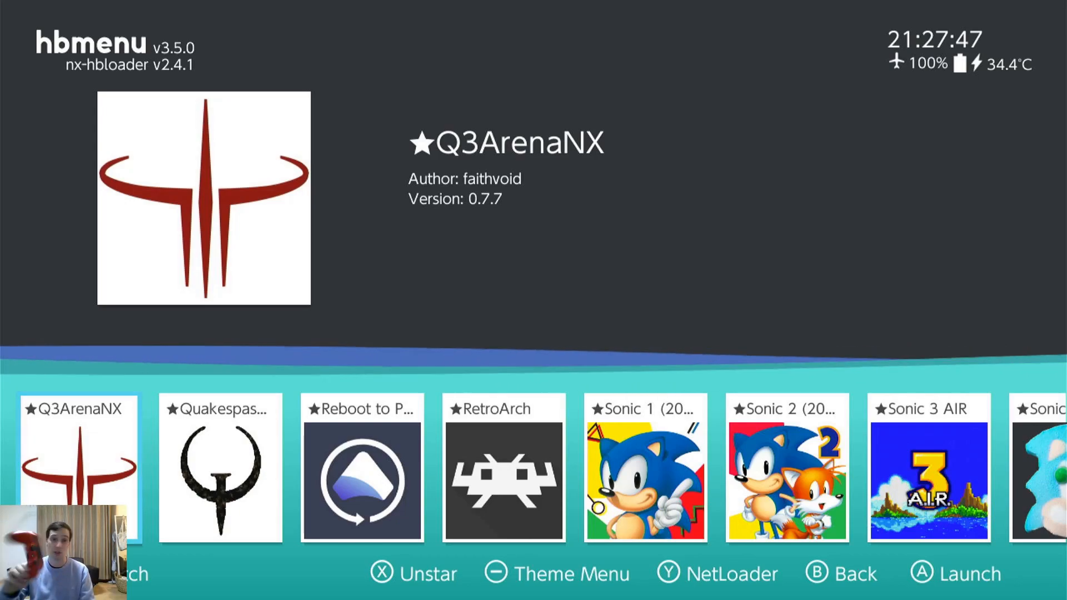
Scroll right past QuakespasmNX to TriPlayer and launch it
{"action": "key", "text": "Right"}
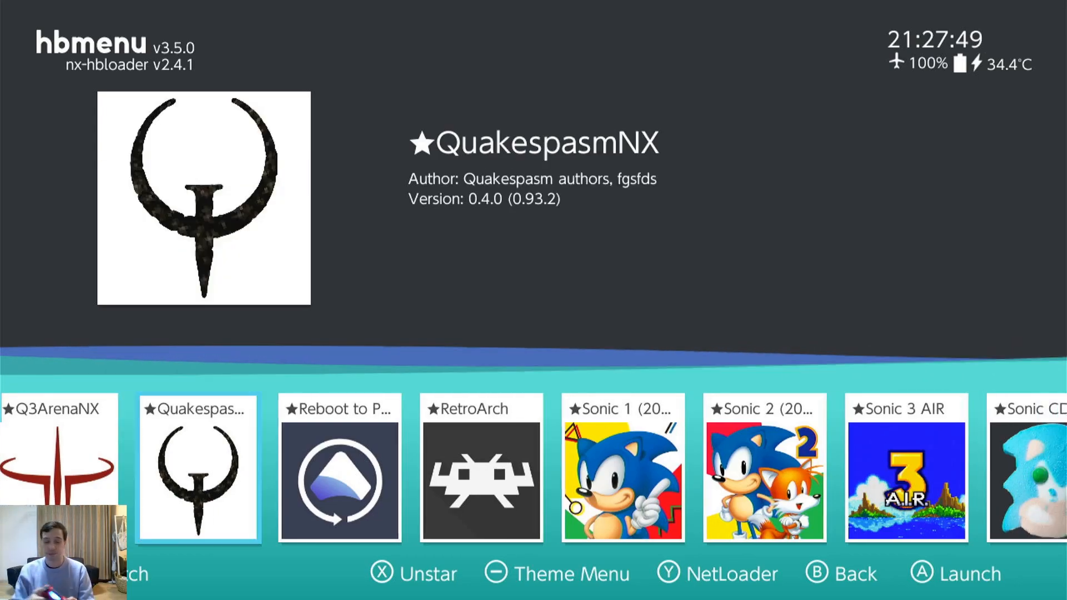
{"action": "scroll", "scroll_direction": "right", "scroll_amount": 3}
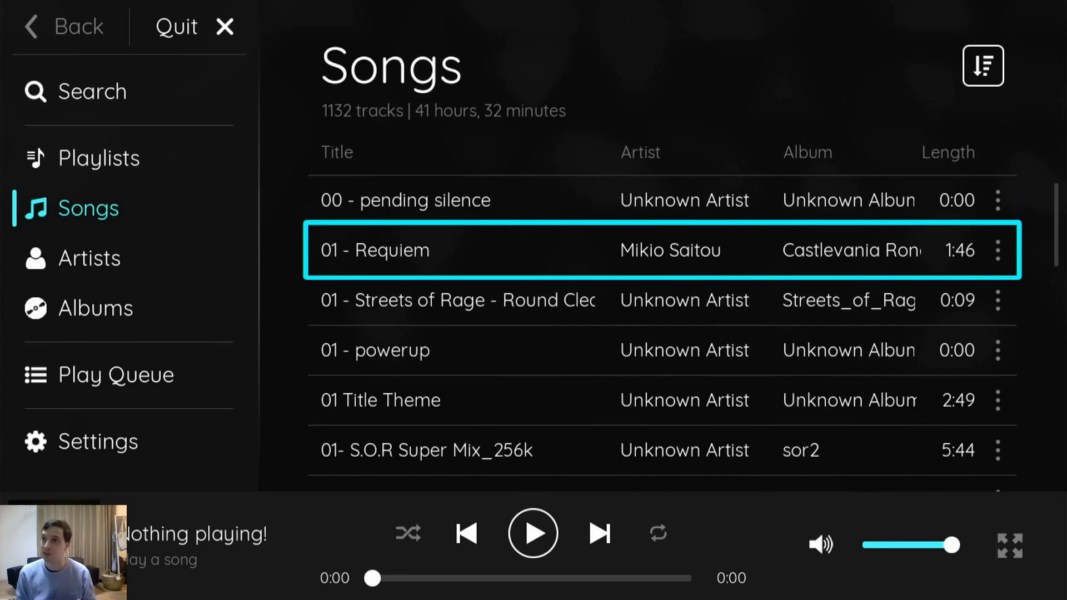
{"action": "mouse_move", "coordinate": [99, 157]}
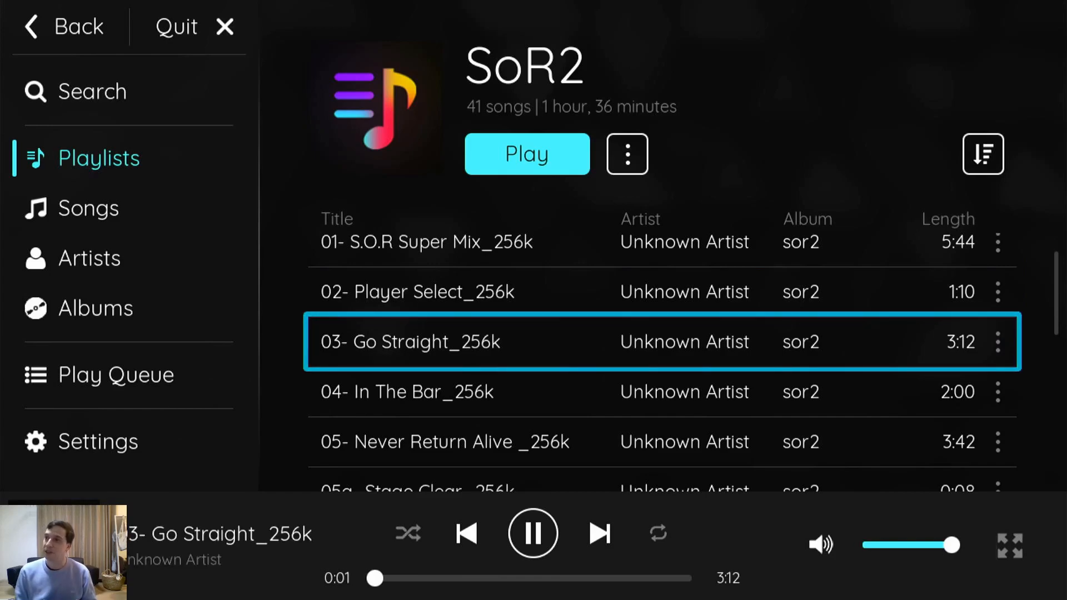
Quit TriPlayer and confirm Exit to return to hbmenu
{"action": "left_click", "coordinate": [70, 27]}
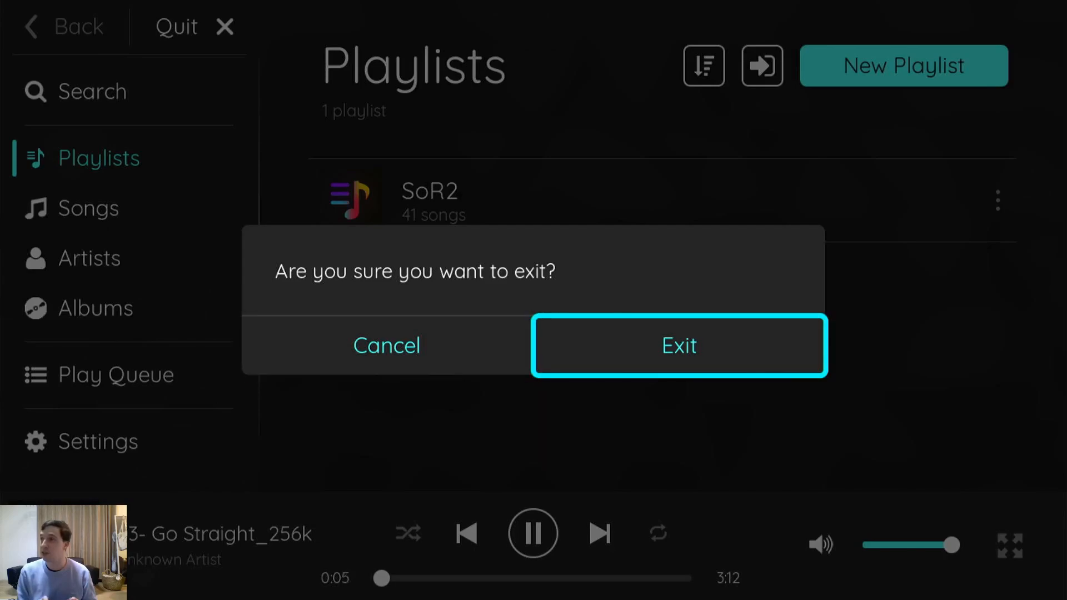
{"action": "left_click", "coordinate": [678, 345]}
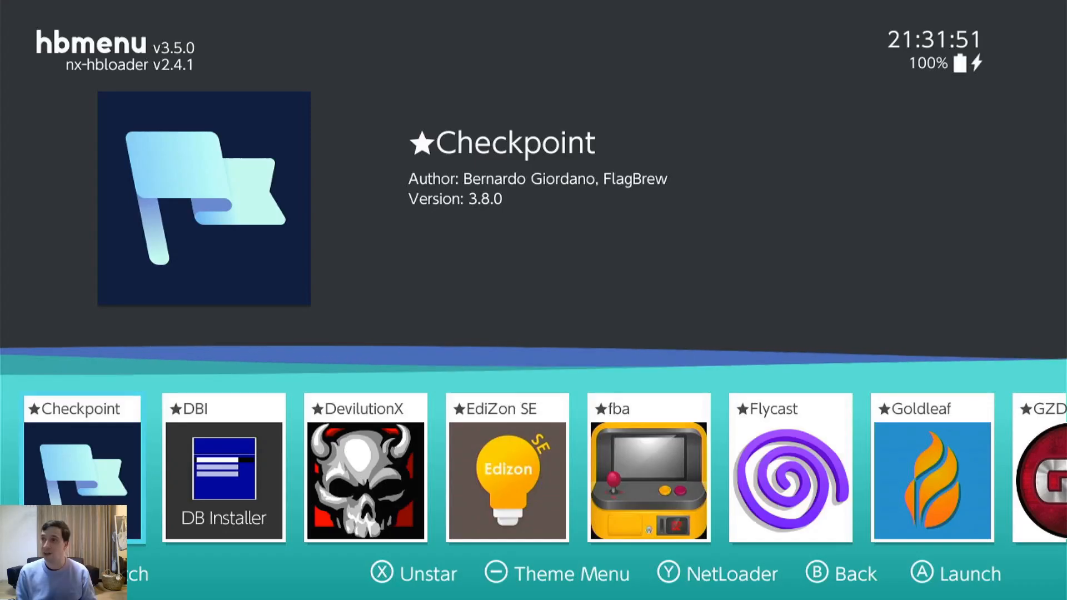
{"action": "scroll", "scroll_direction": "right", "scroll_amount": 3}
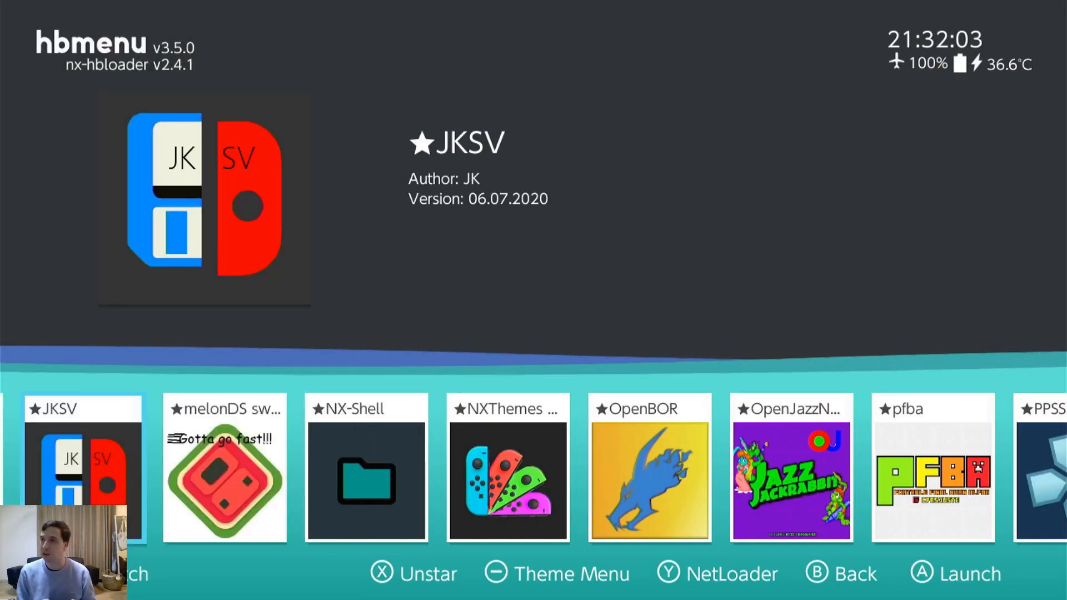
{"action": "scroll", "scroll_direction": "right", "scroll_amount": 3}
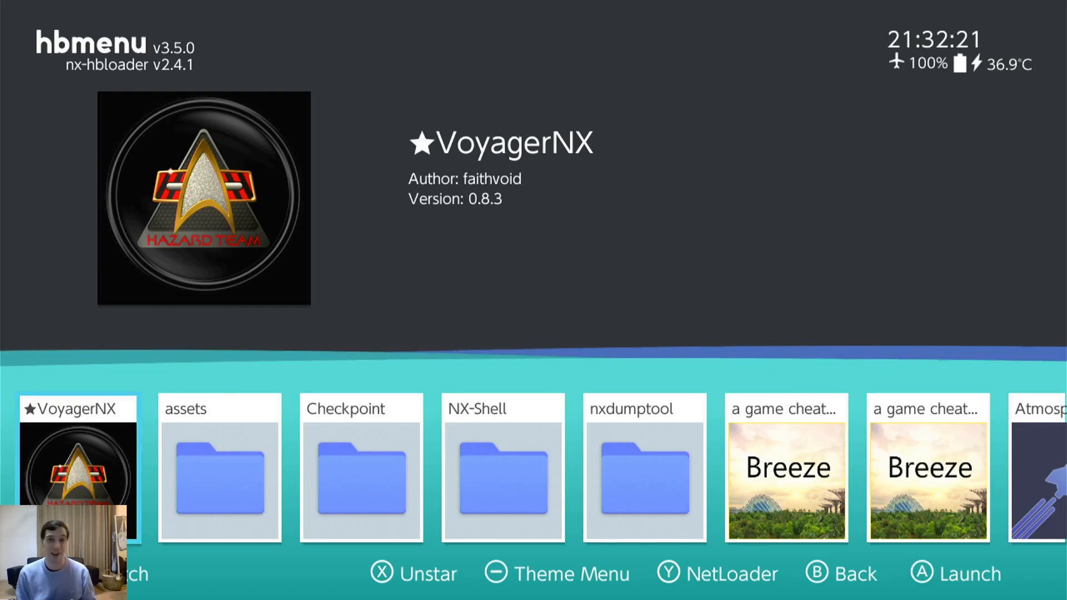
{"action": "scroll", "scroll_direction": "right", "scroll_amount": 3}
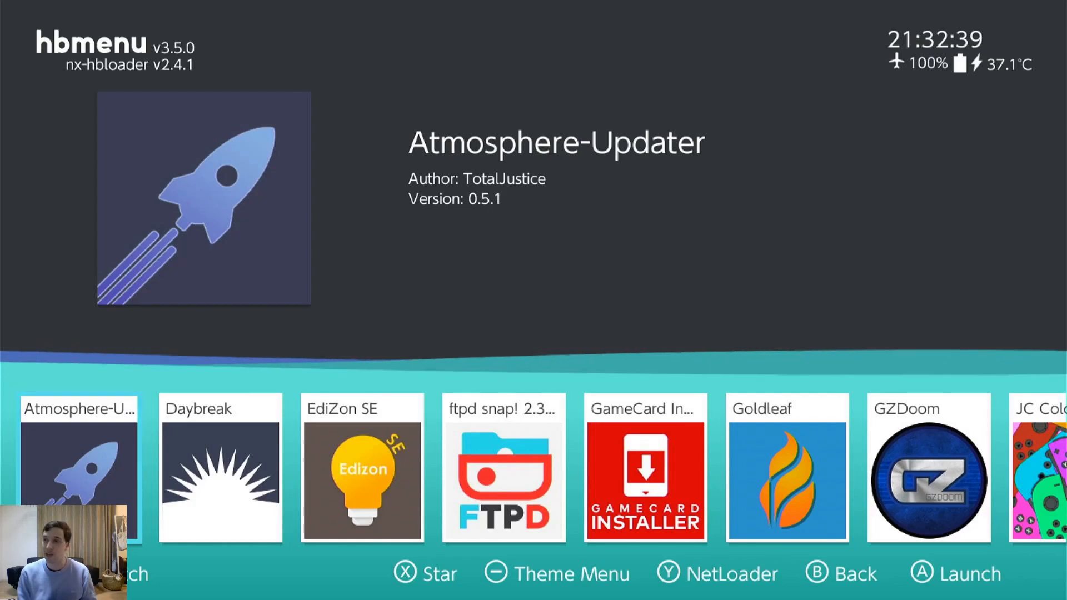
Browse the carousel through the remaining unstarred apps to the starred Goldleaf, JKSV and NX-Shell entries
{"action": "key", "text": "right"}
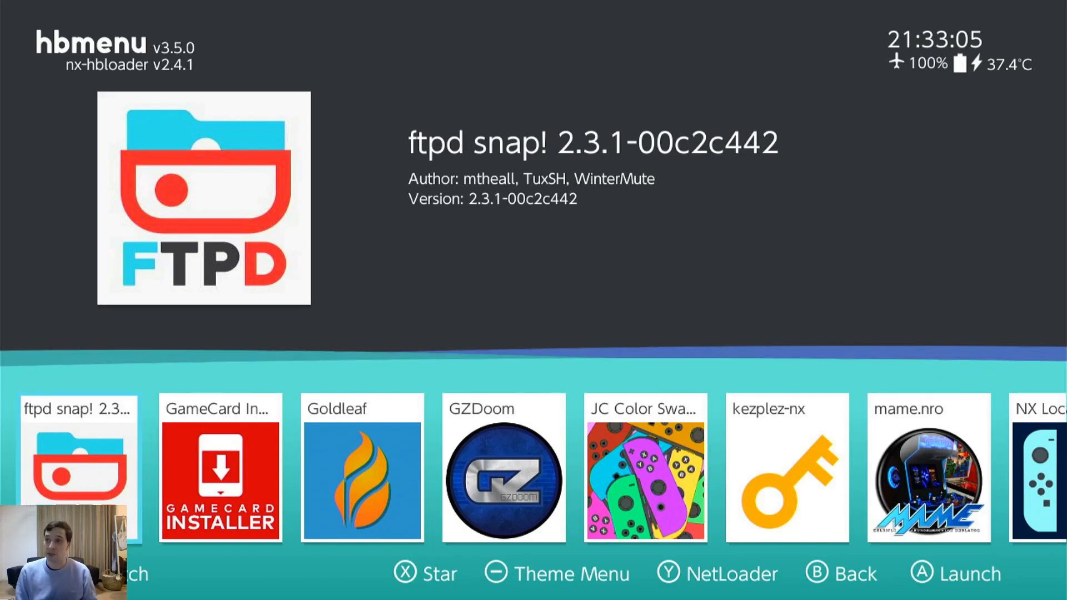
{"action": "key", "text": "right"}
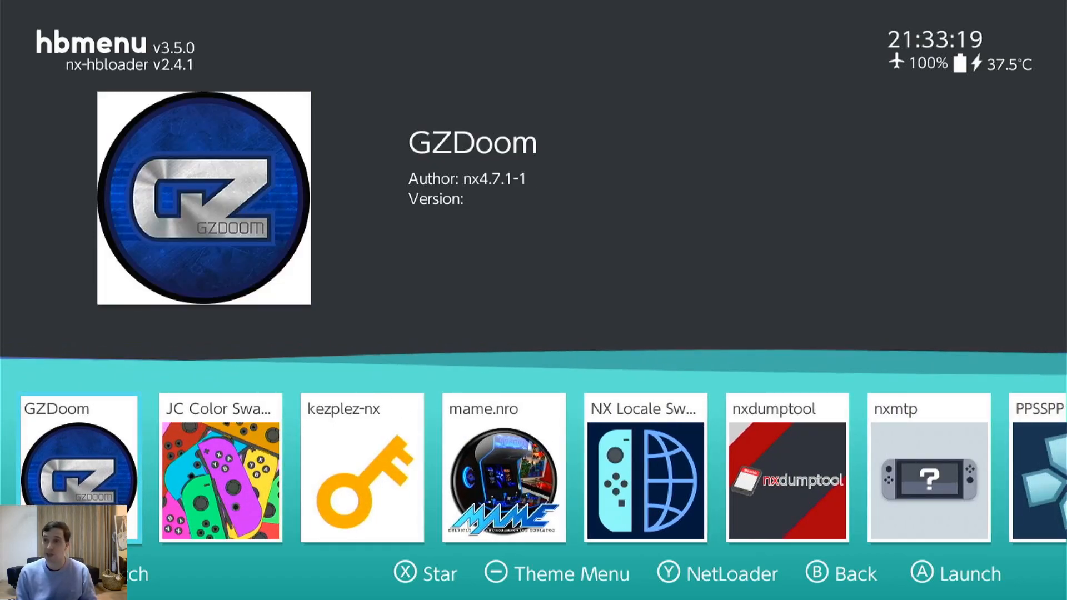
{"action": "key", "text": "Right"}
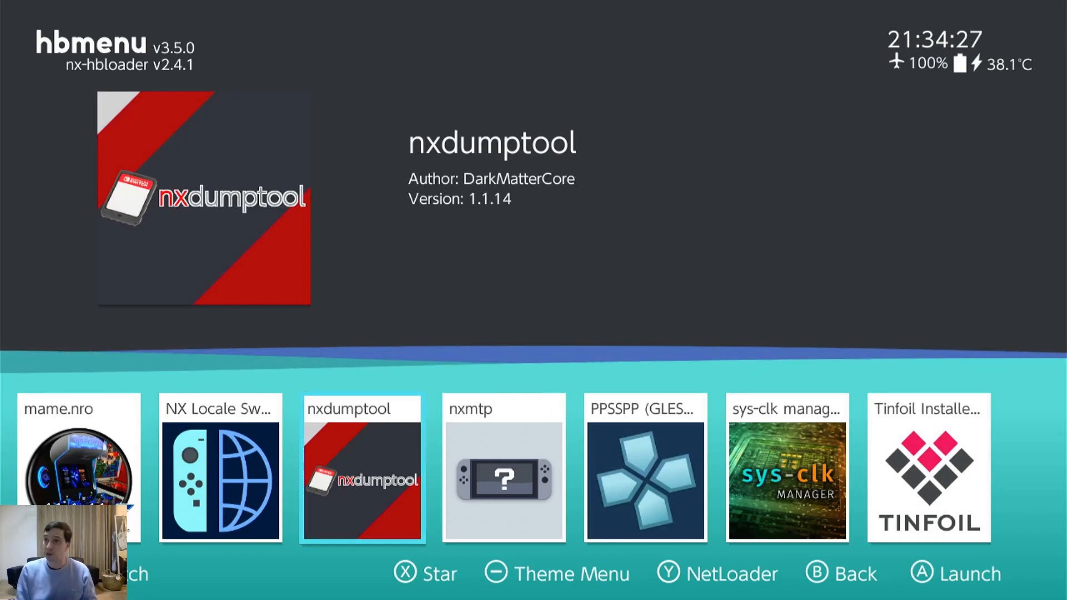
{"action": "key", "text": "right"}
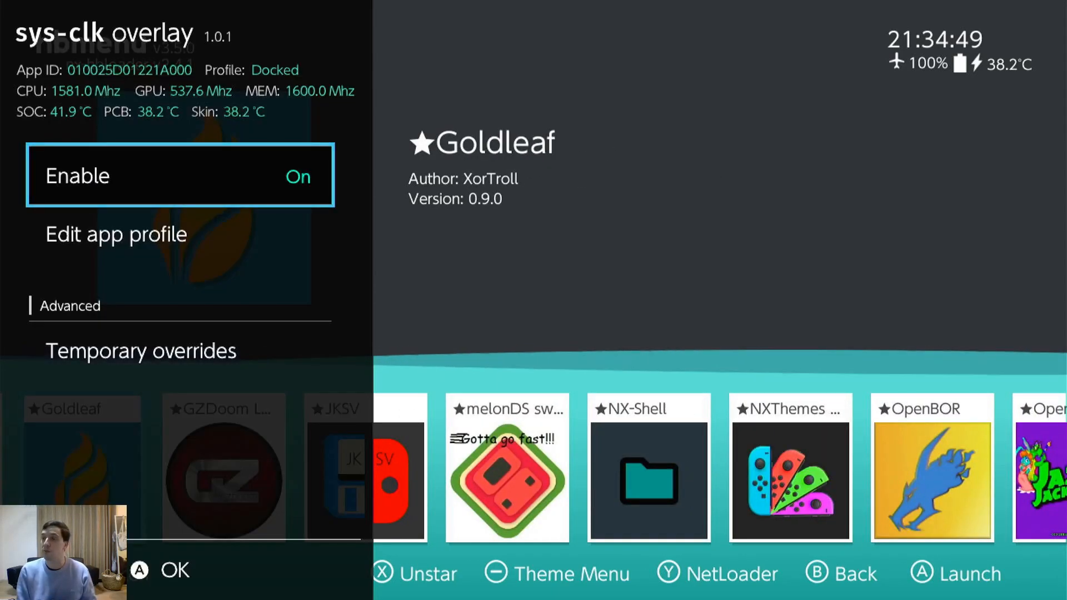
Dismiss the sys-clk overlay and bring up the Switch's All Software library from the HOME menu
{"action": "scroll", "scroll_direction": "down", "scroll_amount": 3}
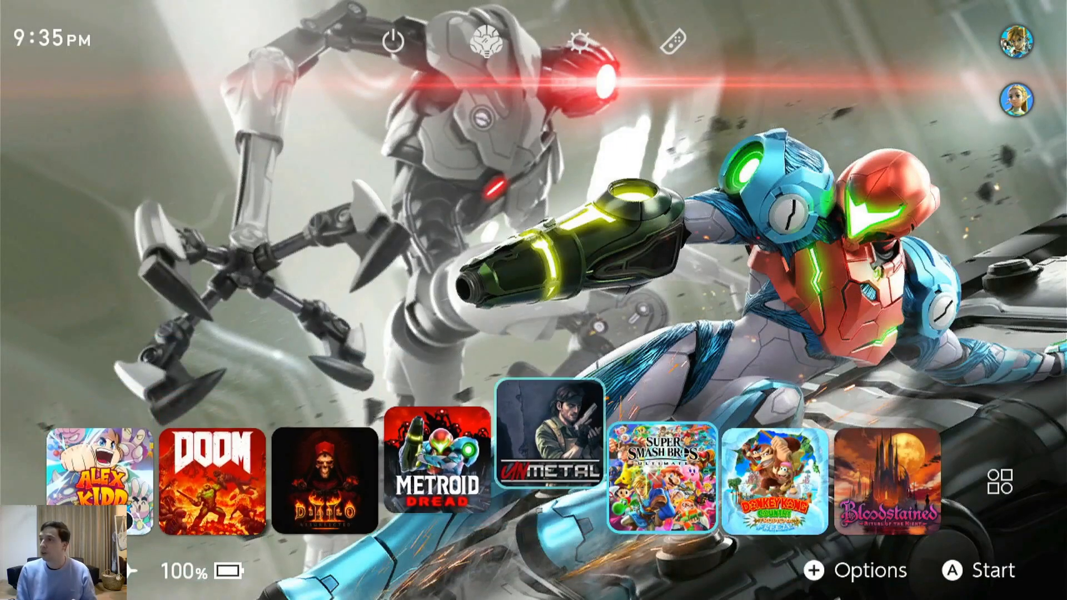
{"action": "left_click", "coordinate": [1010, 480]}
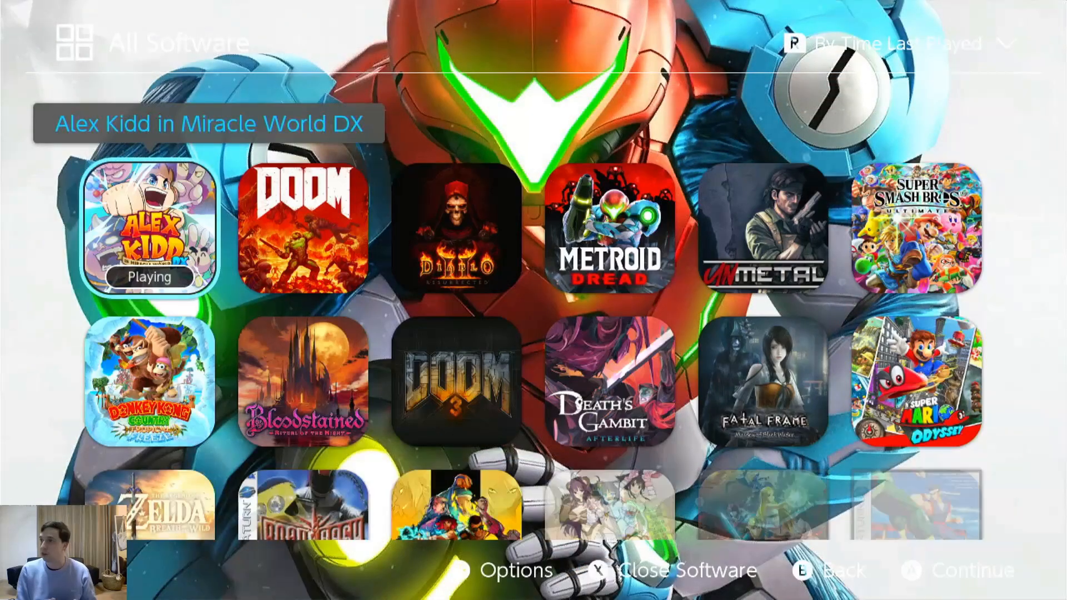